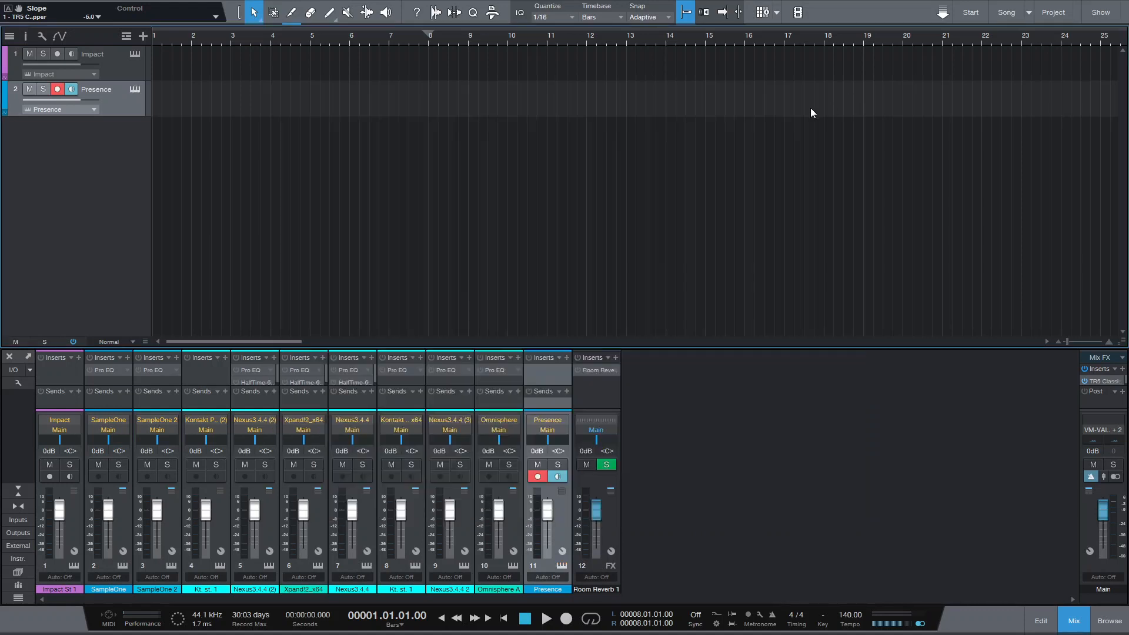
Step: Add a chord track above the instrument tracks from the global tracks list
left_click(126, 37)
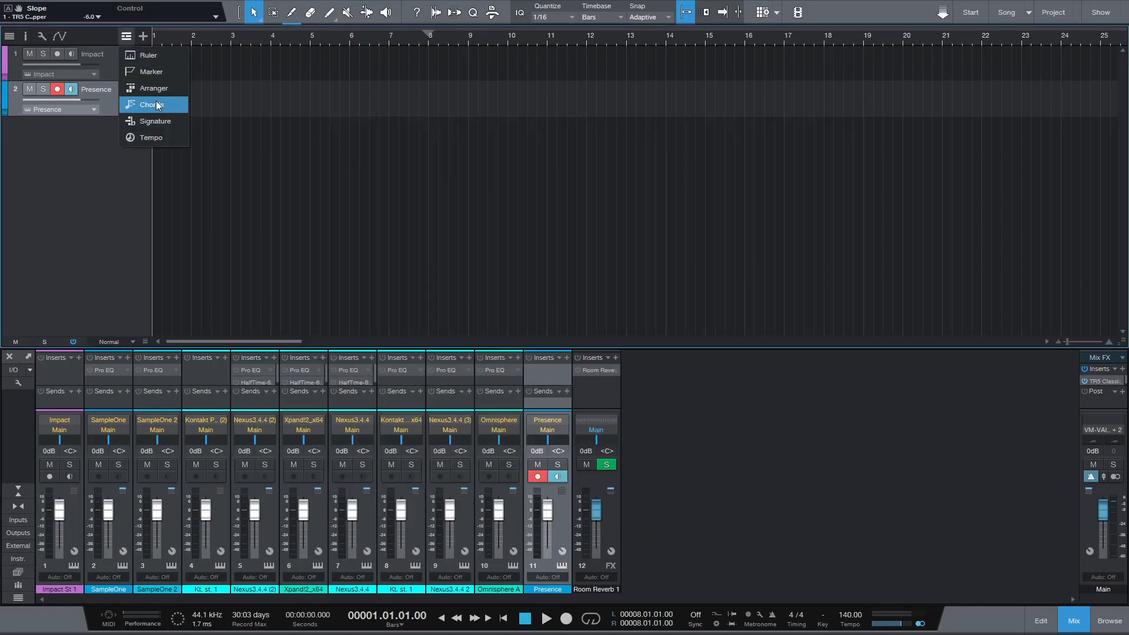
left_click(152, 105)
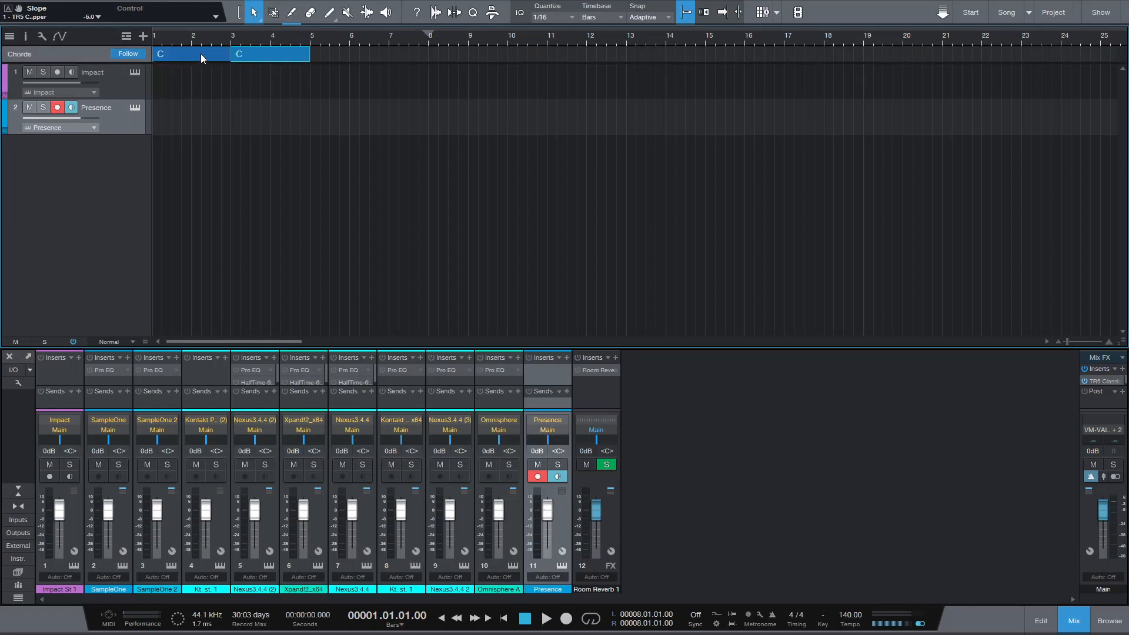
Step: Set the first chord event to Dm and the second to Gm in the Chord Selector
double_click(191, 53)
type("Dm")
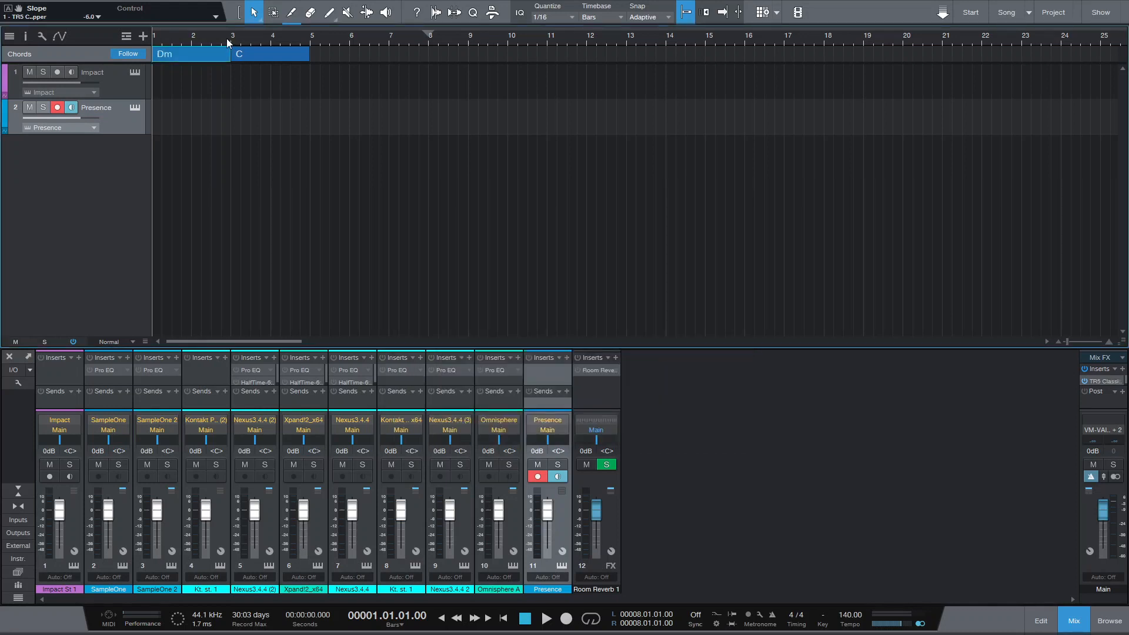
double_click(271, 53)
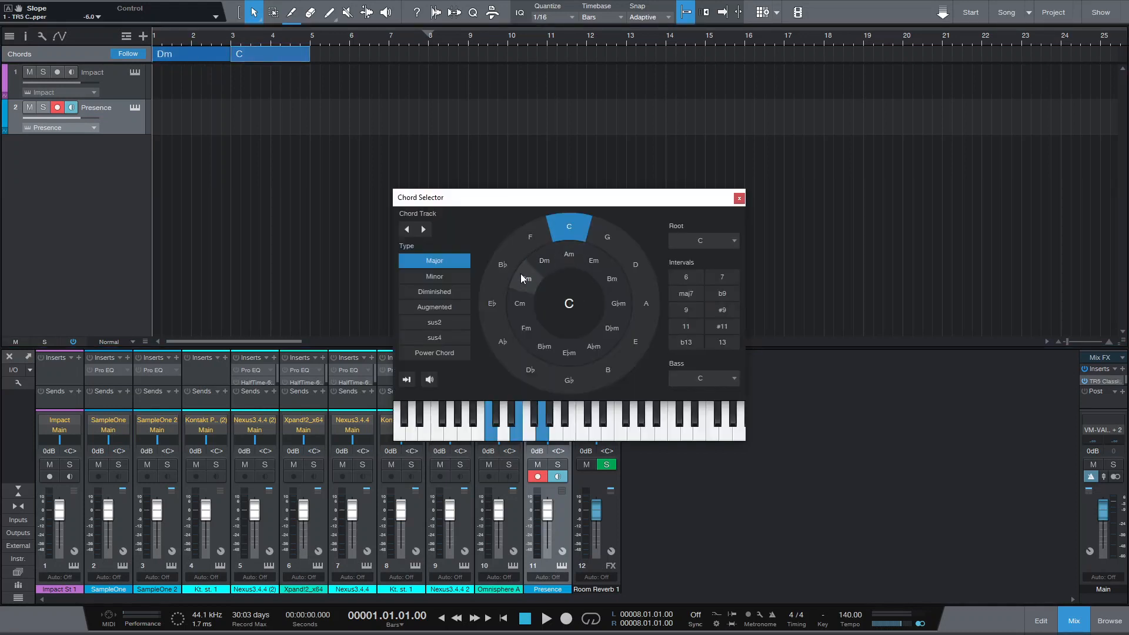
left_click(738, 198)
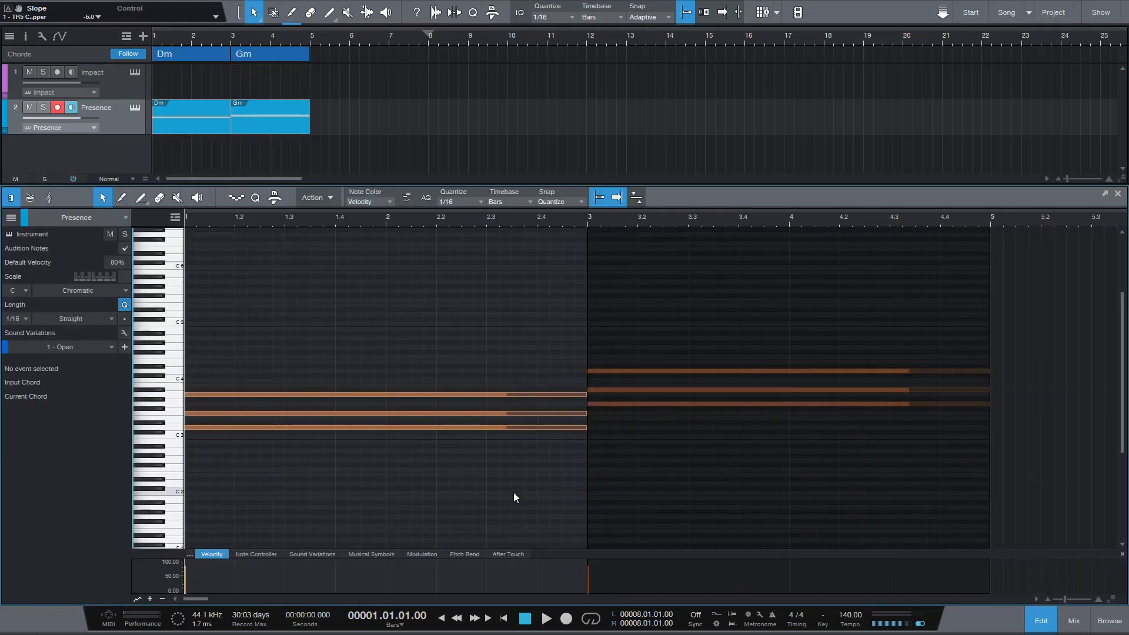
mouse_move(504, 480)
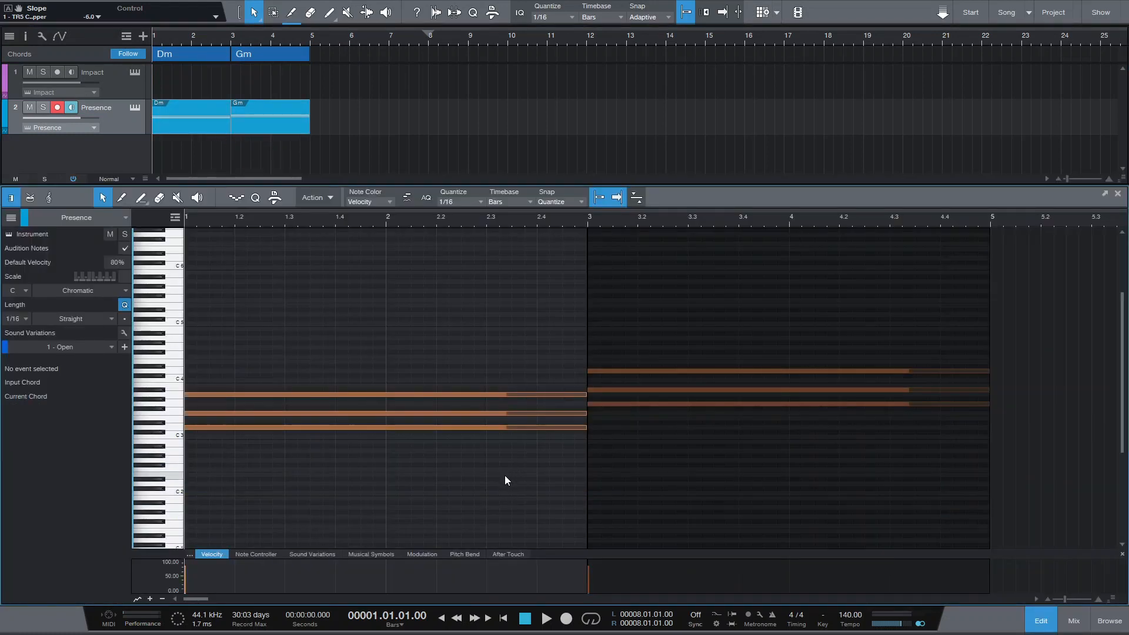
mouse_move(424, 473)
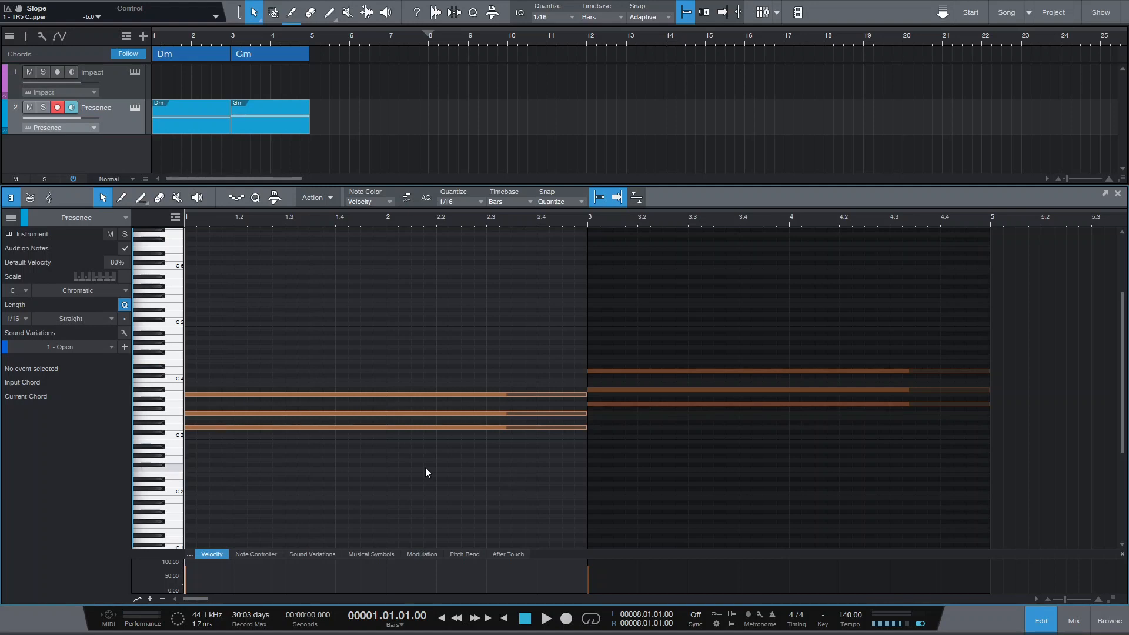
mouse_move(328, 454)
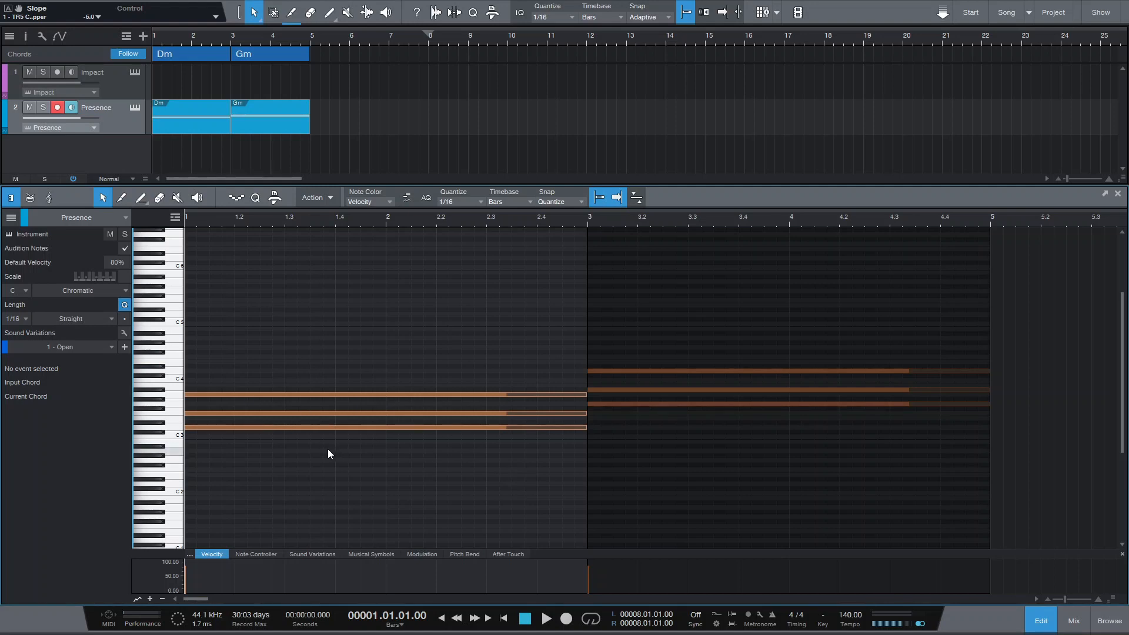
mouse_move(323, 452)
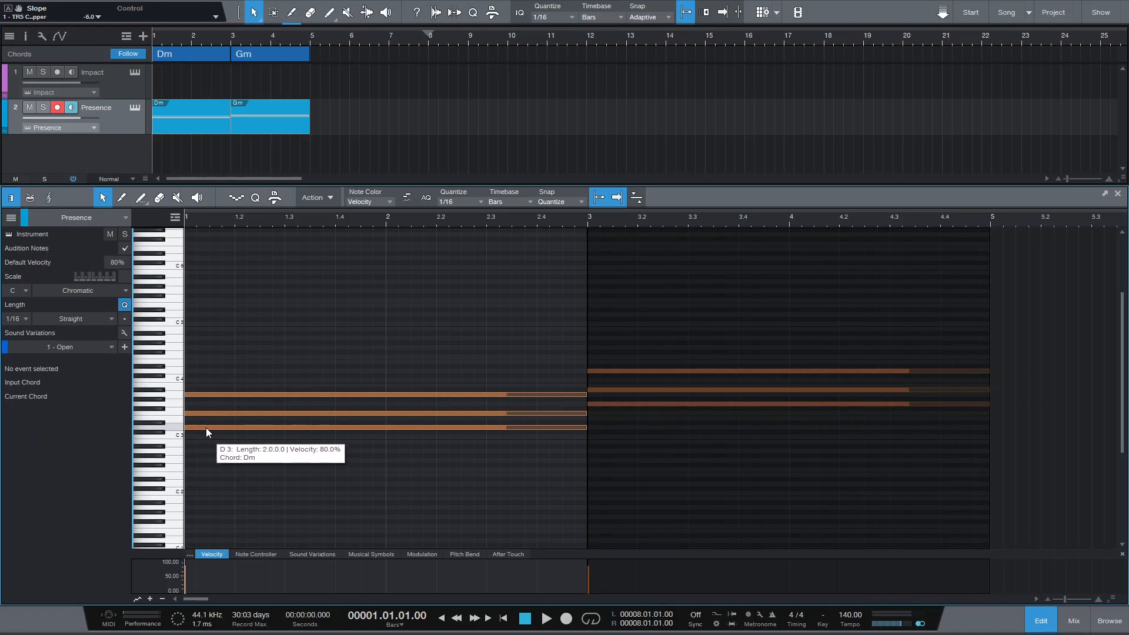
mouse_move(198, 475)
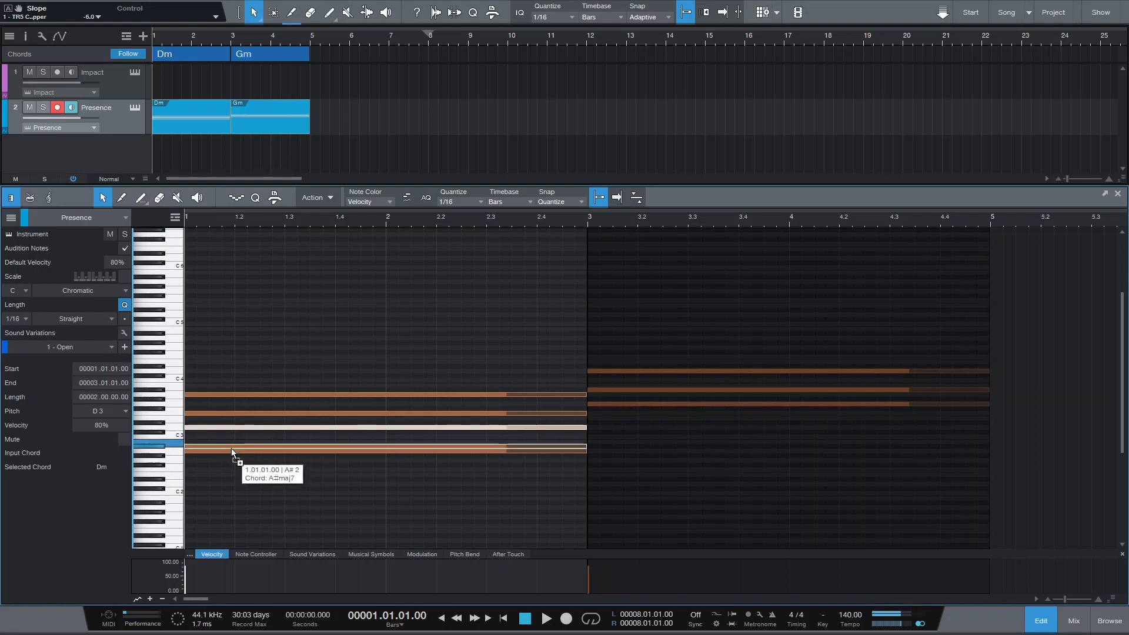
Step: Paint a lower note into the Dm chord and an extra note into the Gm voicing
left_click(545, 618)
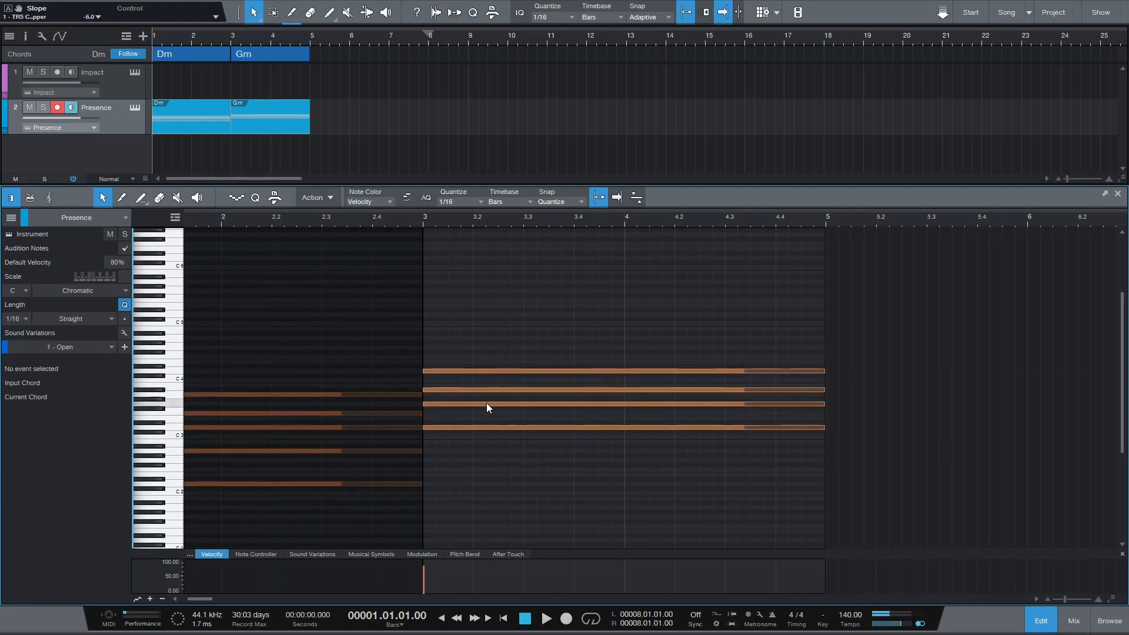
left_click(497, 404)
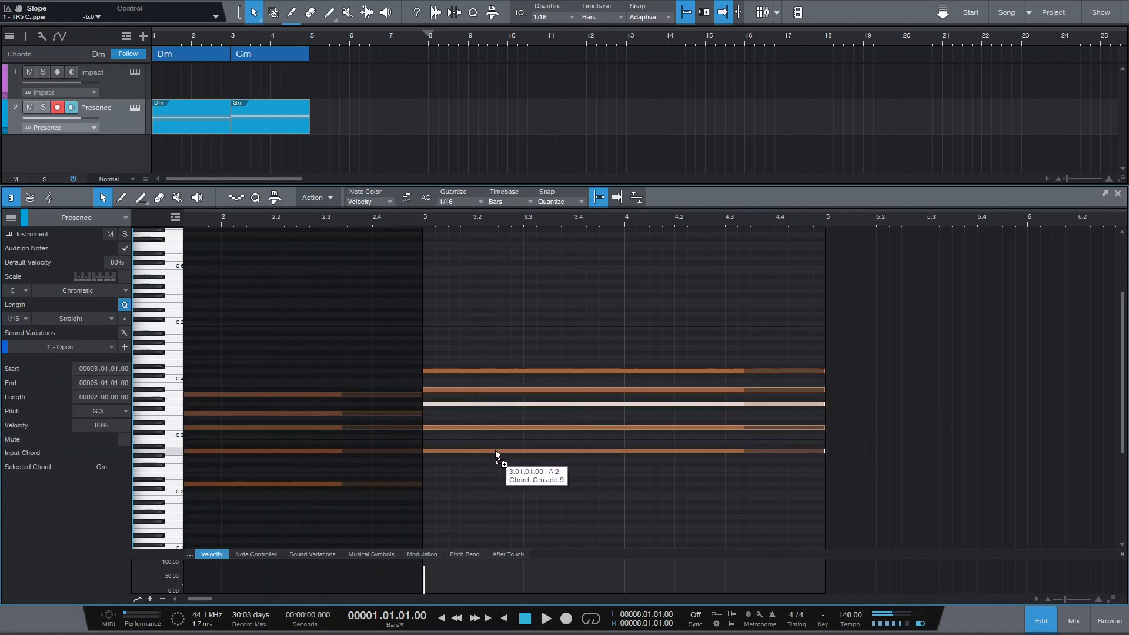
left_click_drag(495, 451, 498, 463)
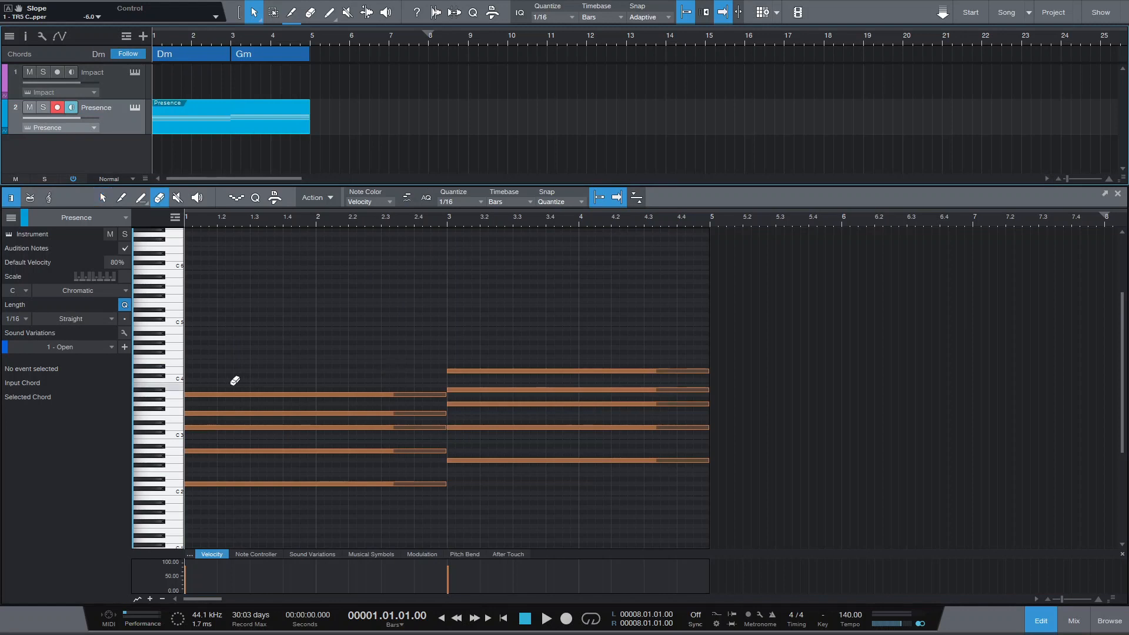
Step: Duplicate the Presence track to create Presence 2 with an empty part
left_click(121, 197)
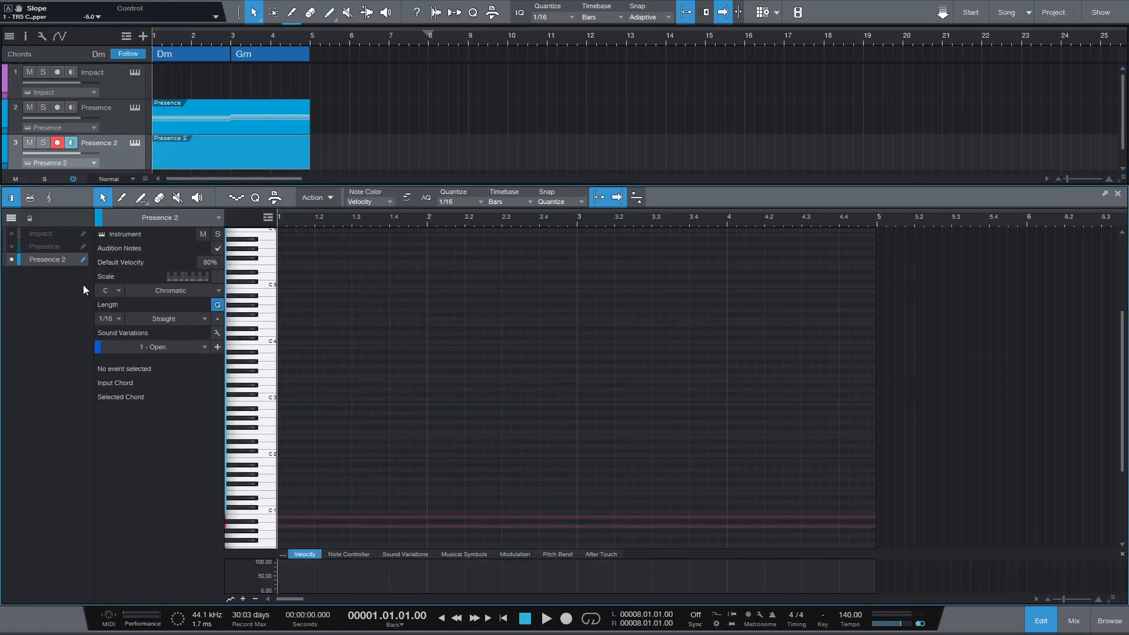
Step: Show the Presence chords behind Presence 2 and paint melody notes over the Dm bars
left_click(44, 245)
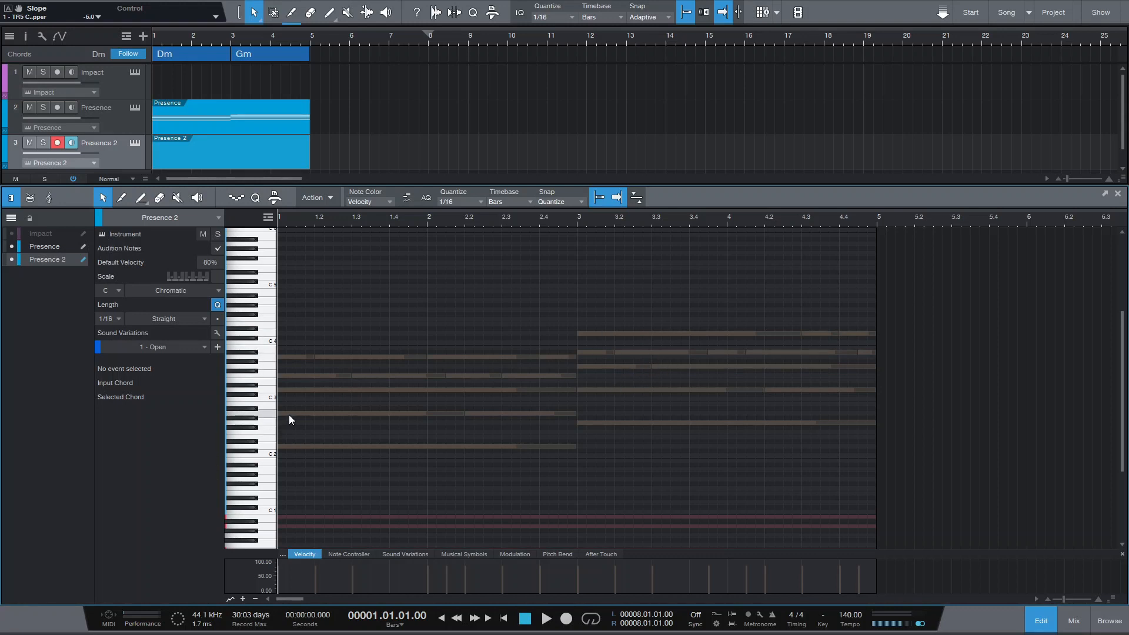
left_click(281, 413)
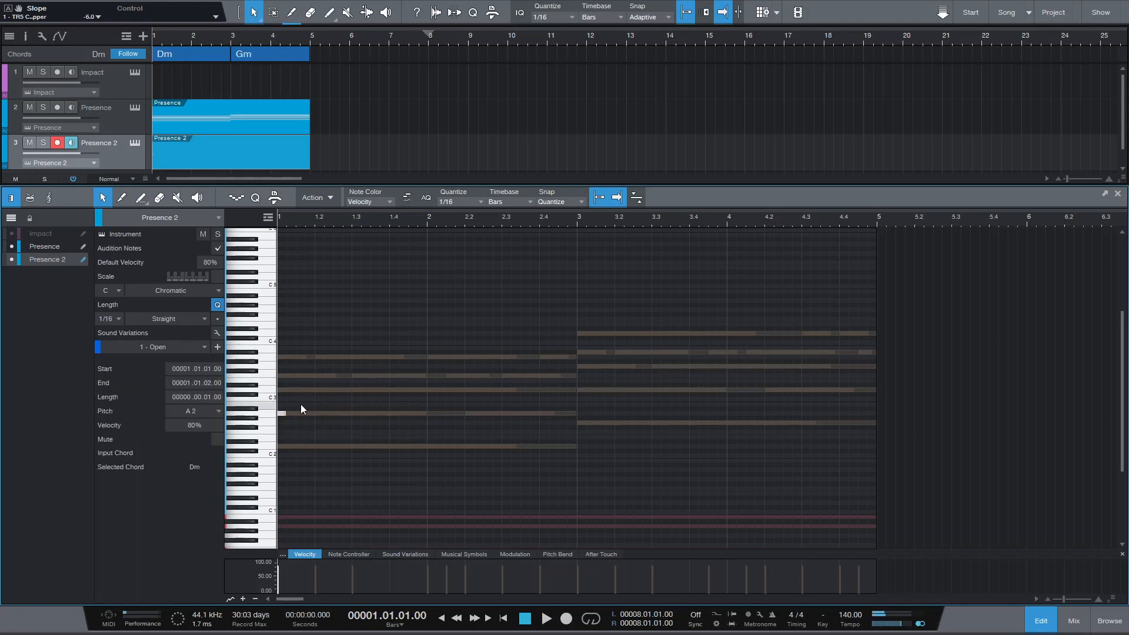
left_click(480, 201)
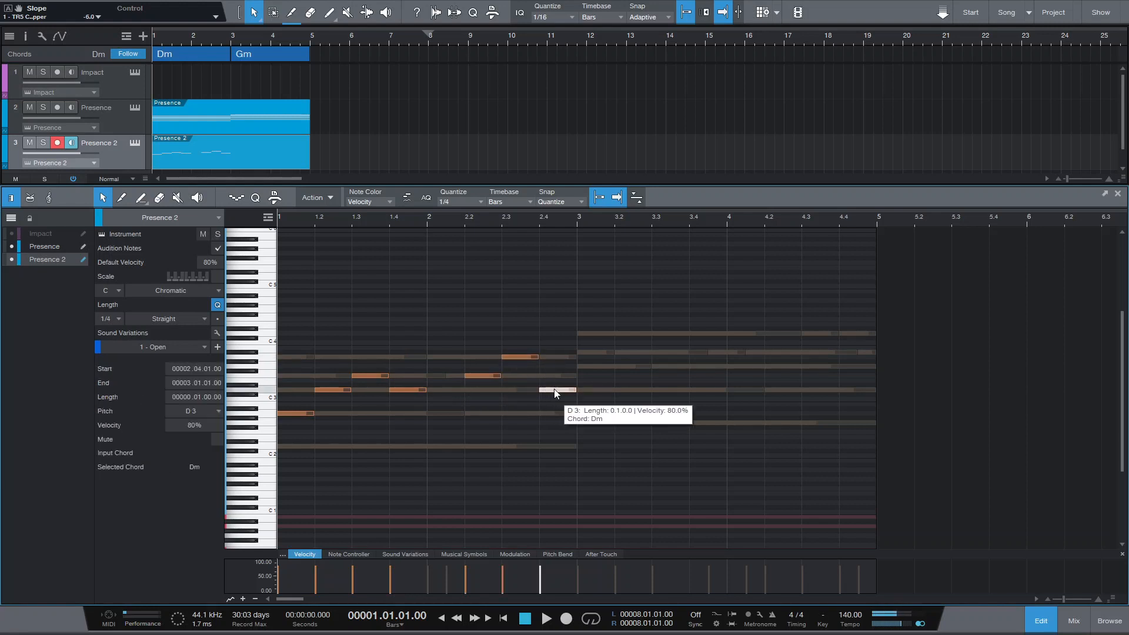
left_click(545, 617)
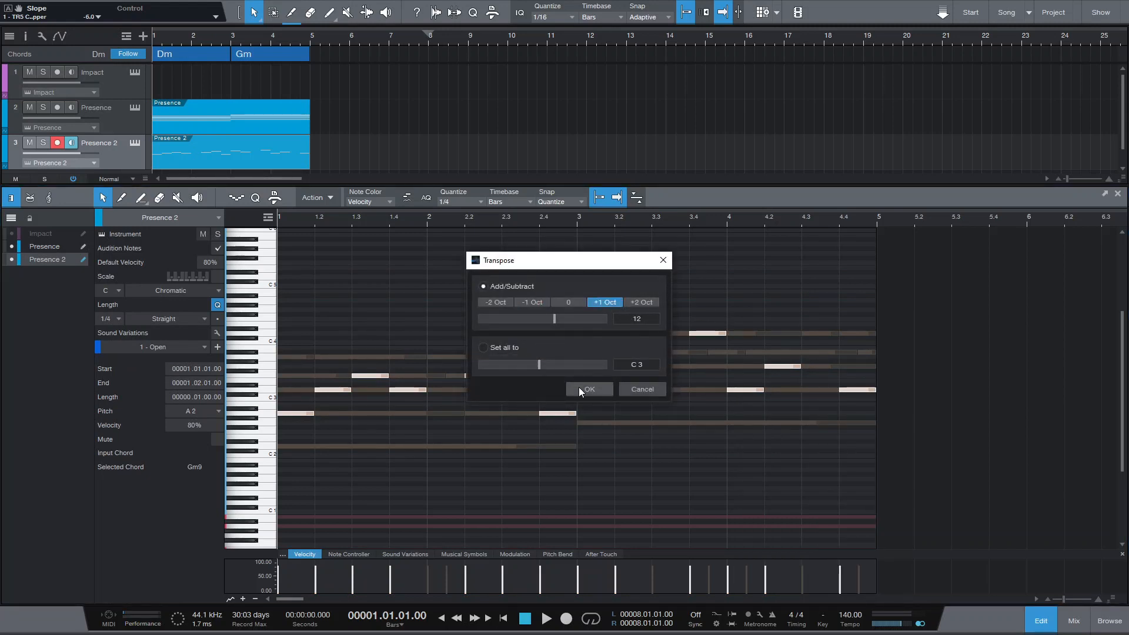
Step: Transpose the melody up one octave and play it back with the chords
left_click(588, 389)
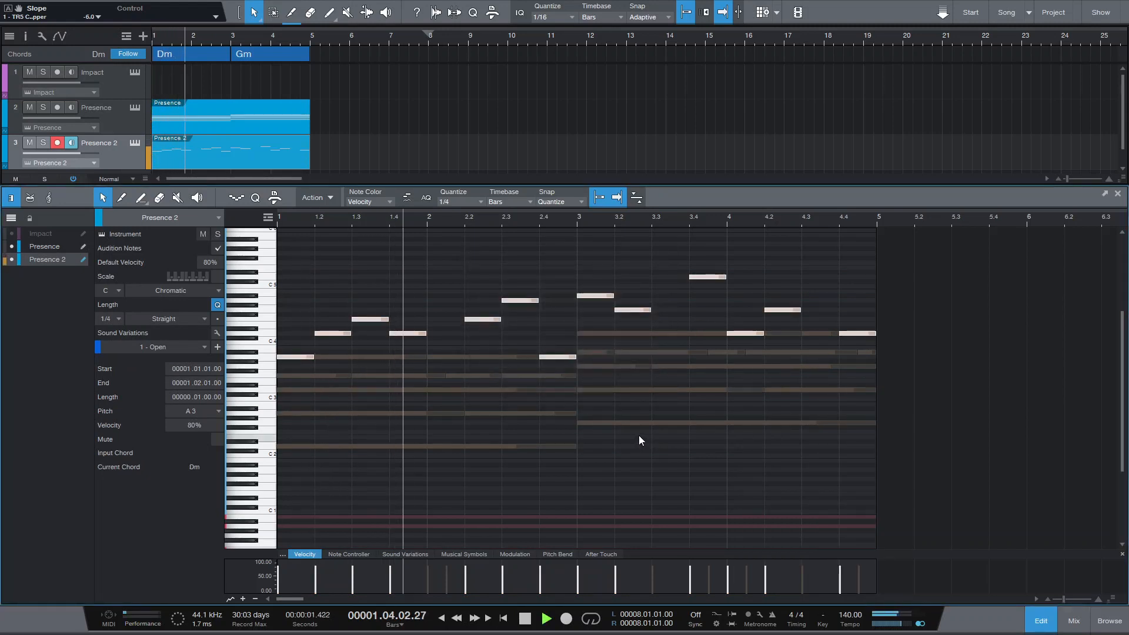
left_click(546, 618)
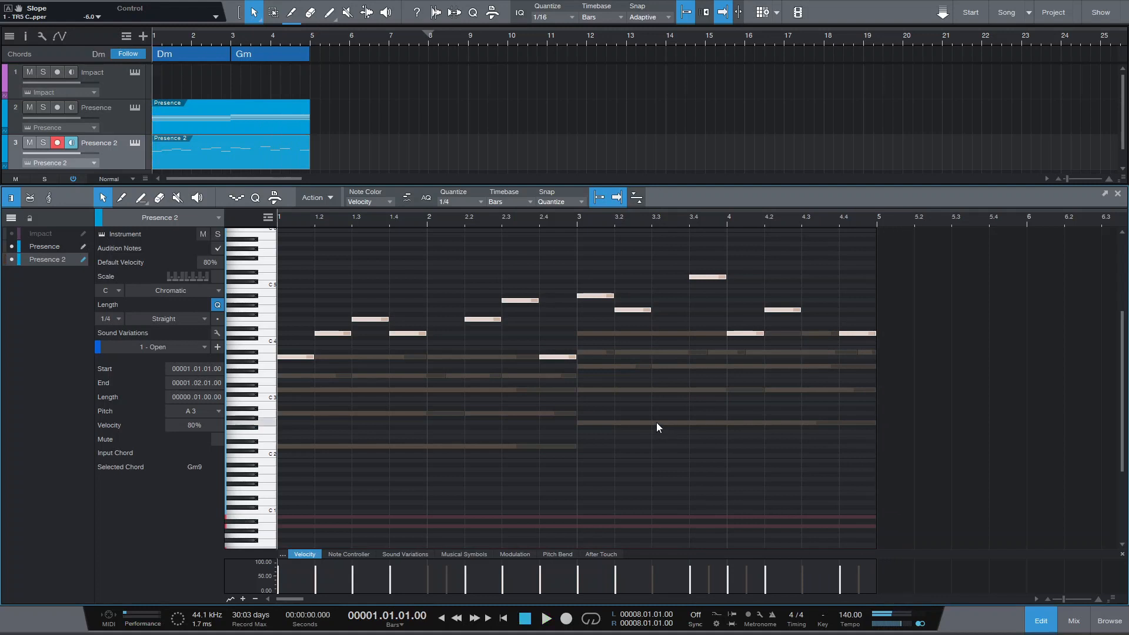
Step: Send the Presence chords to the Room Reverb FX channel from the mixer
left_click(1073, 621)
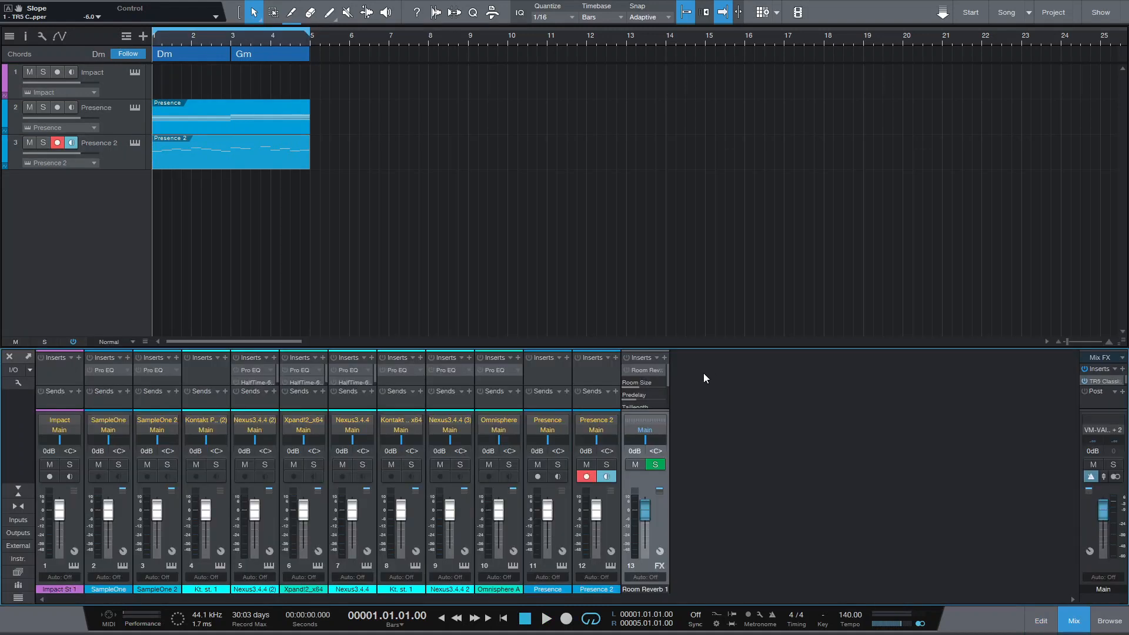
mouse_move(633, 372)
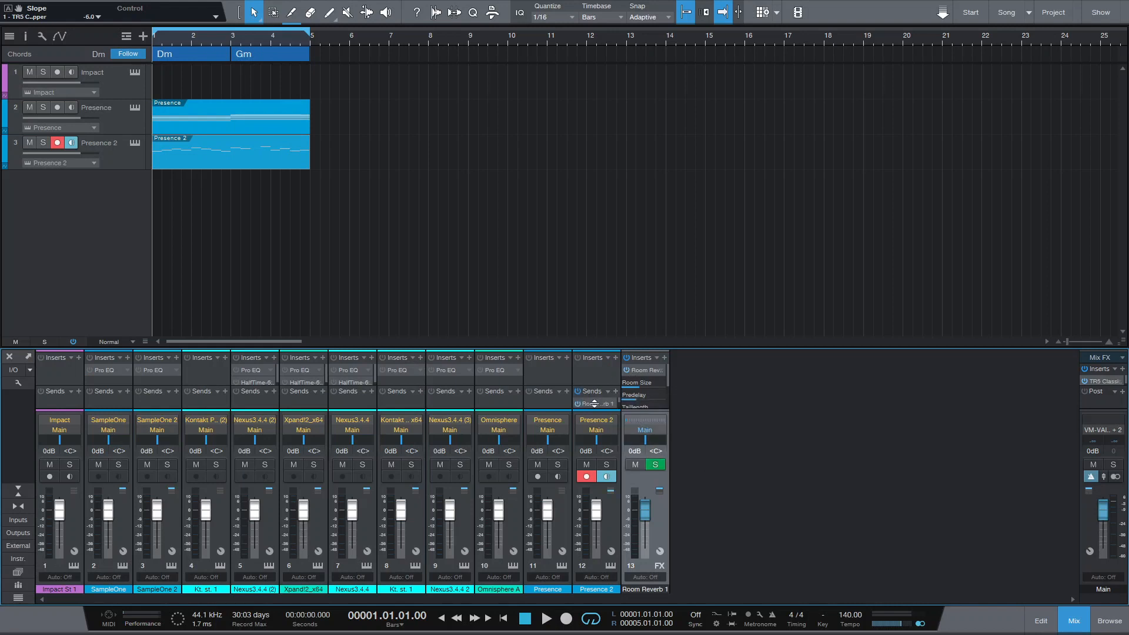
left_click(547, 618)
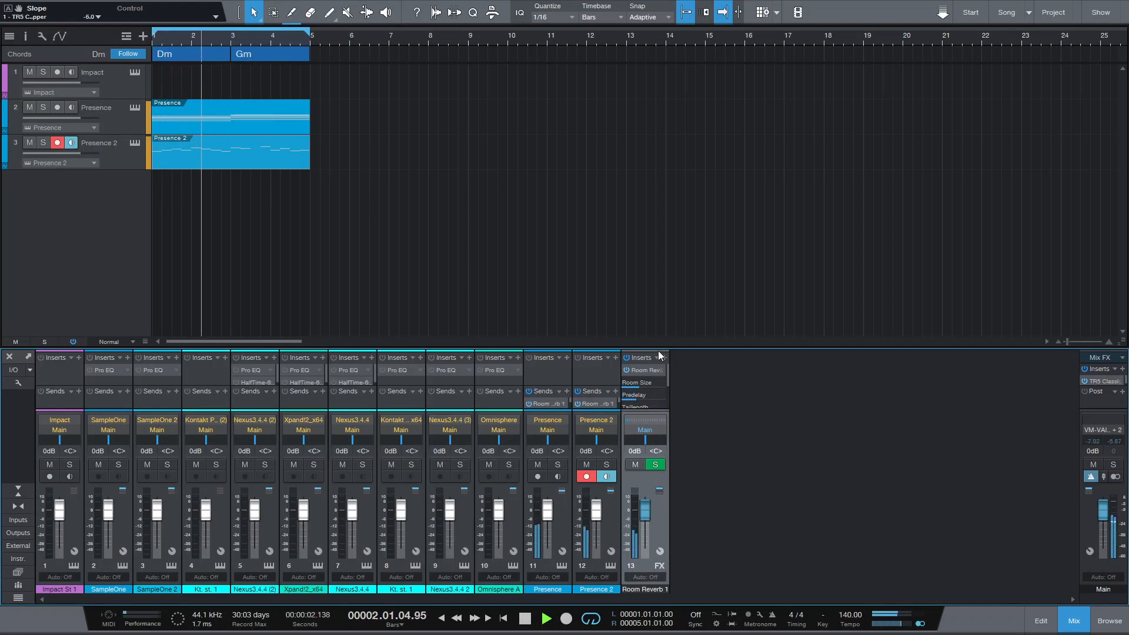
left_click(644, 371)
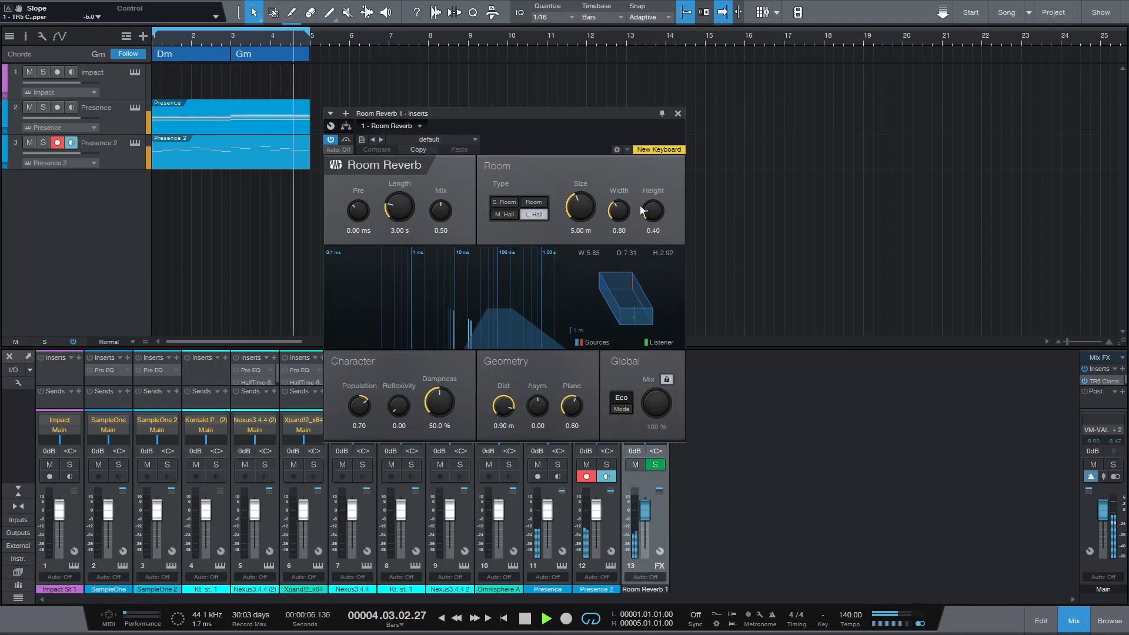
Step: Lower the Room Reverb mix to about 0.30
left_click_drag(440, 204, 440, 217)
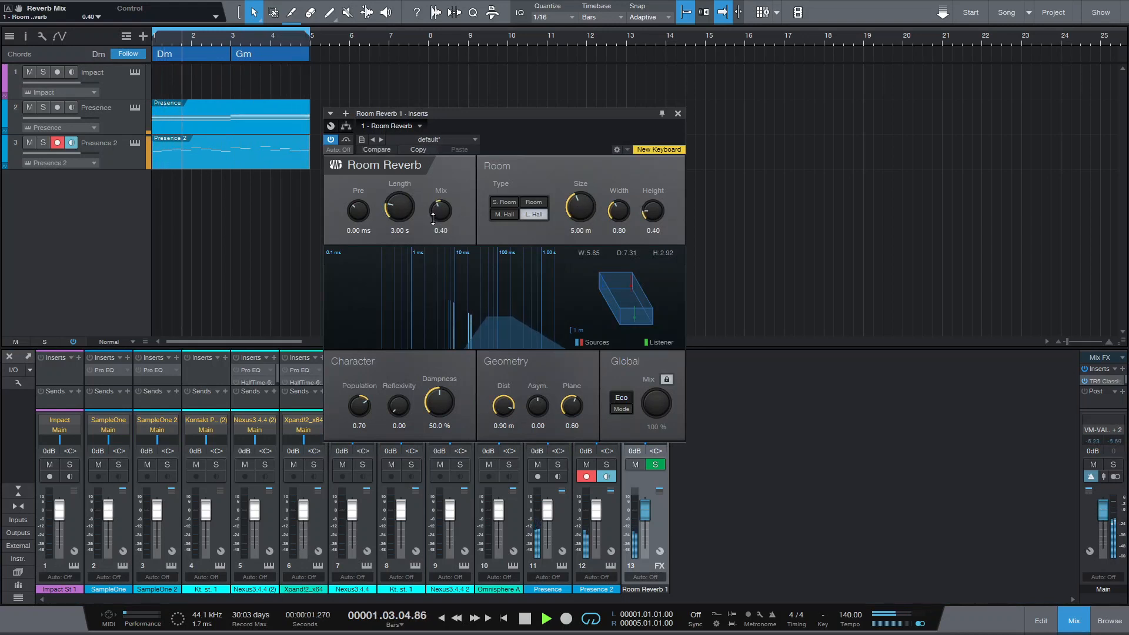
left_click_drag(440, 210, 440, 223)
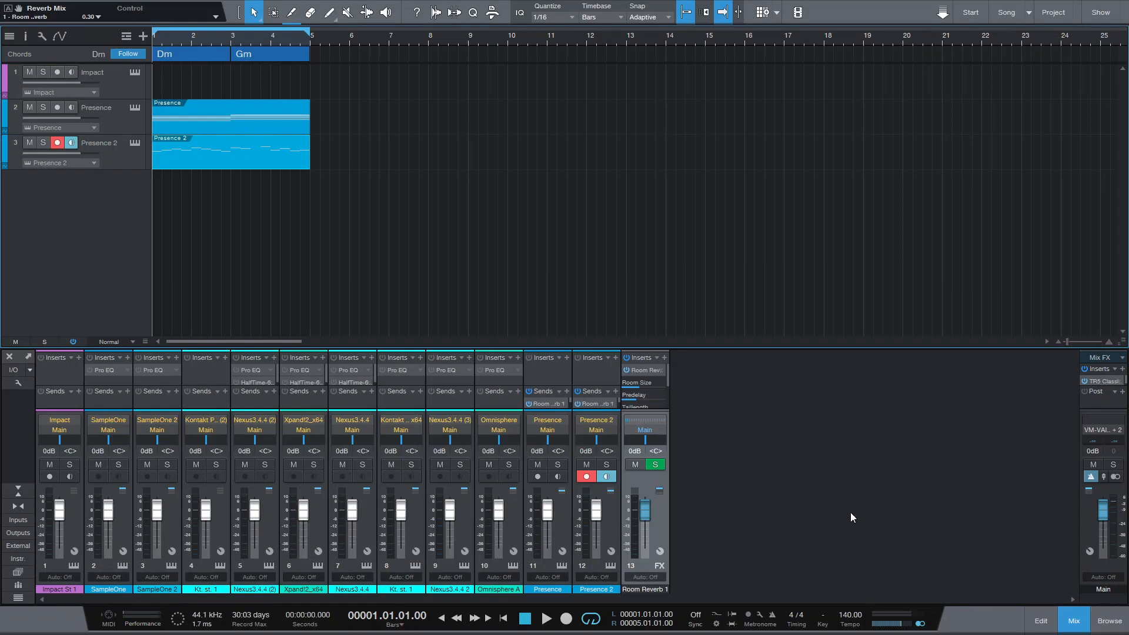
mouse_move(1042, 527)
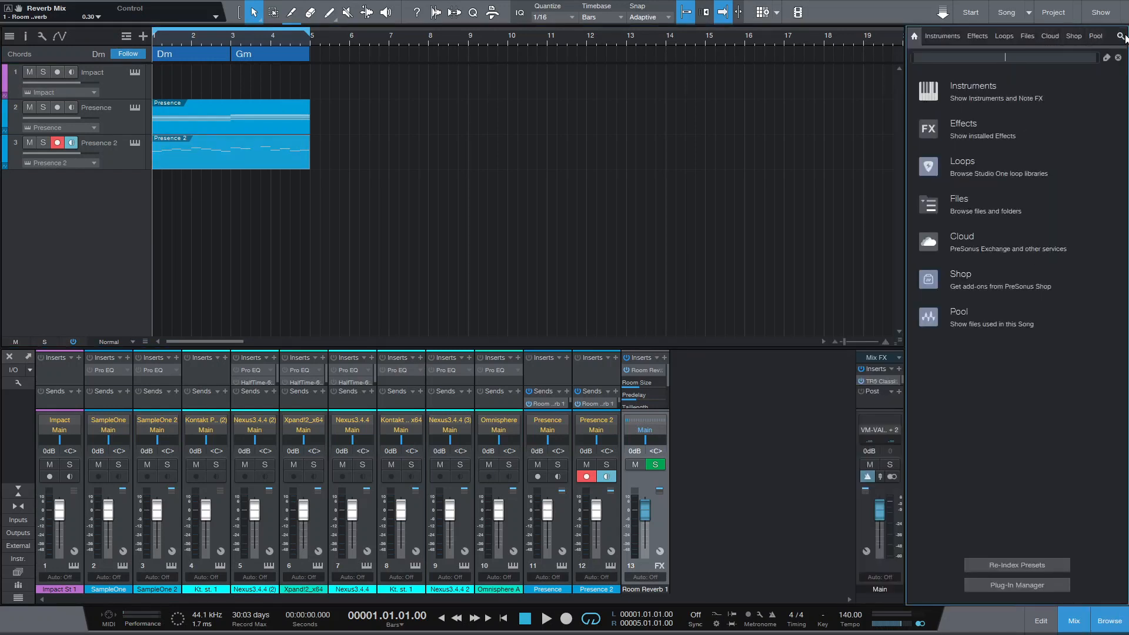
Step: Find Ampire by searching 'amp' and load The Pure clean preset
type("ampire")
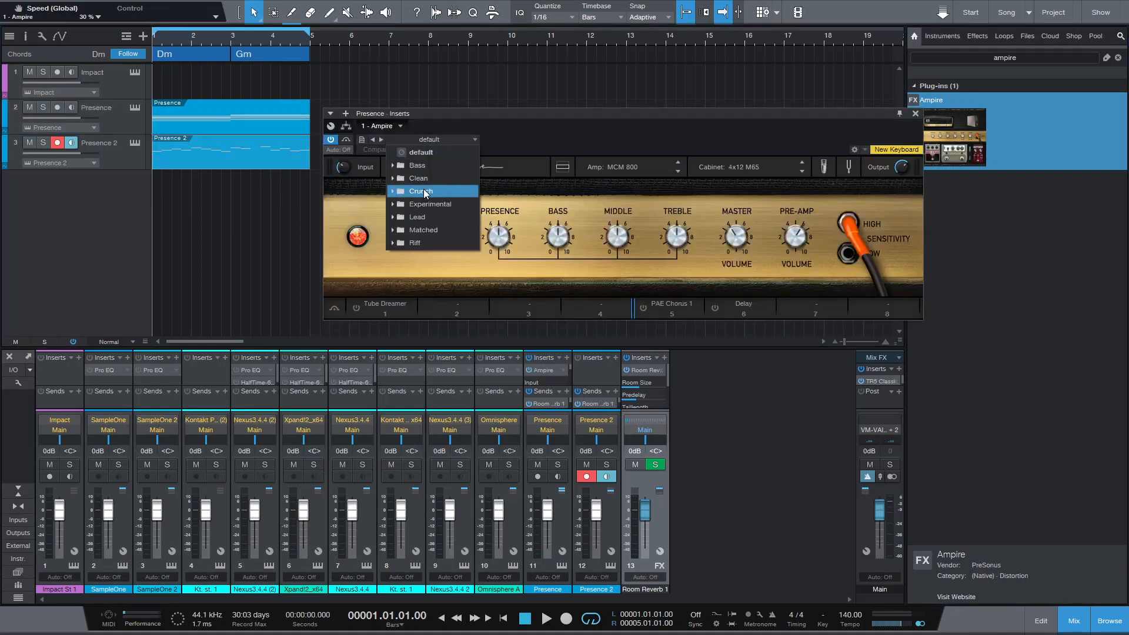
left_click(417, 178)
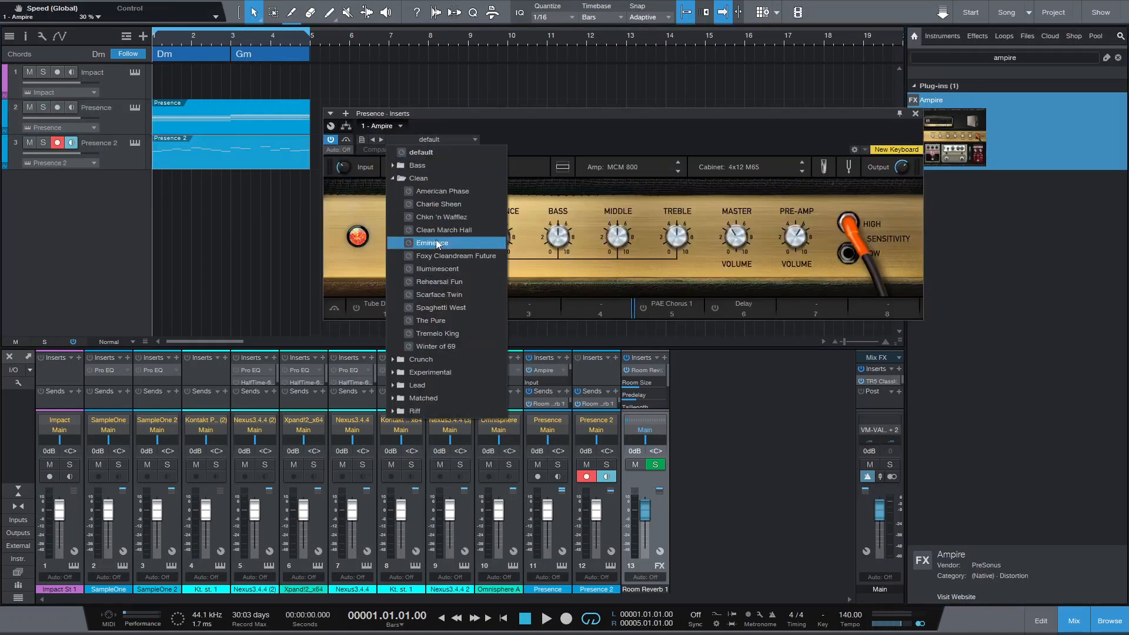
mouse_move(431, 320)
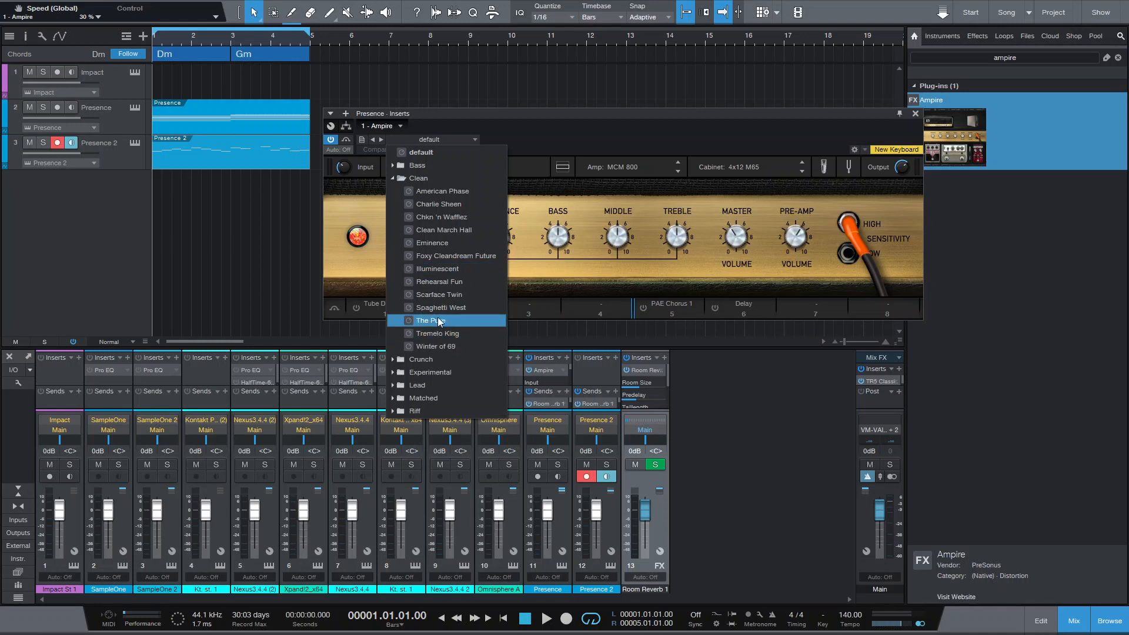
left_click(441, 307)
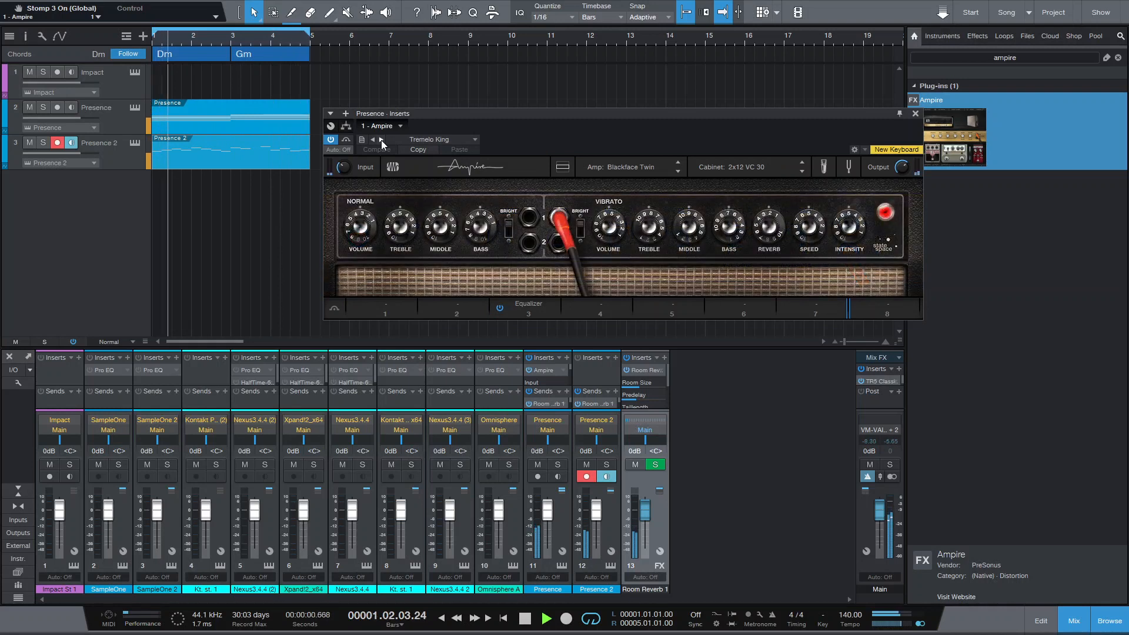
Step: Step through the clean presets to Winter of 69 on the VC30 amp
left_click(378, 140)
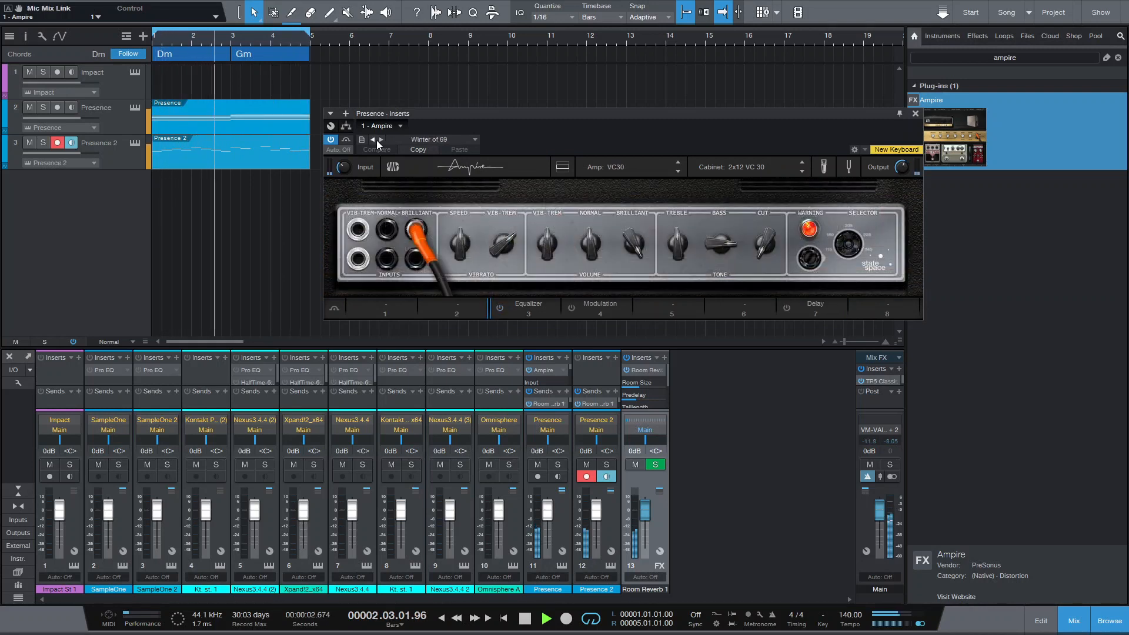
left_click(377, 140)
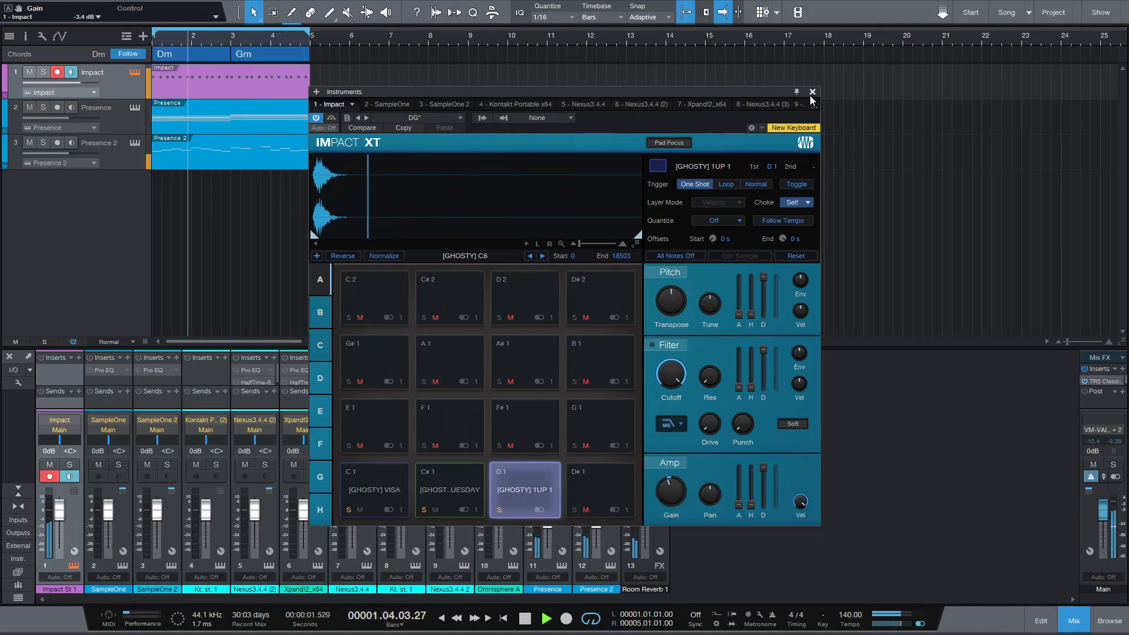
Step: Close Impact XT, add TUESDAY hits to the drum pattern, and switch to the mixer
left_click(811, 92)
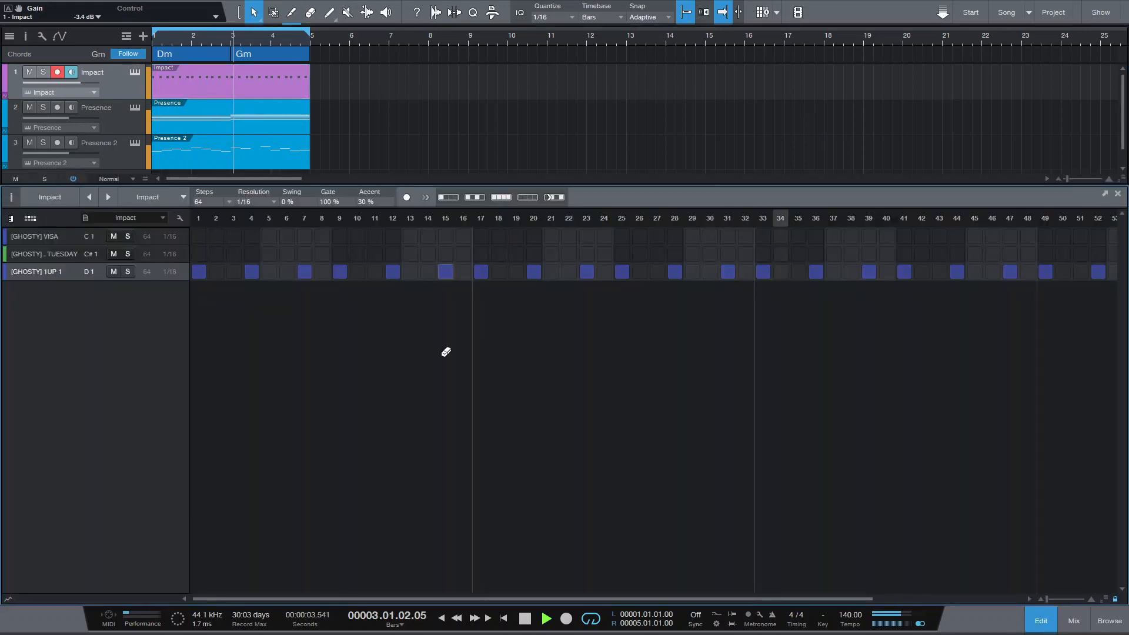
left_click(339, 254)
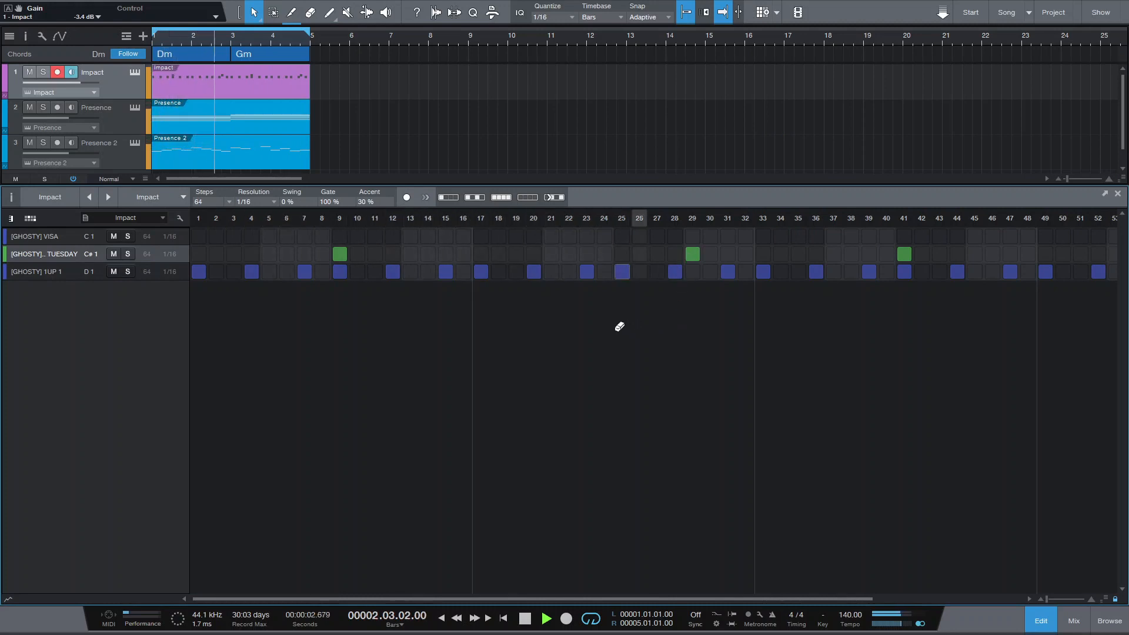
left_click(1074, 619)
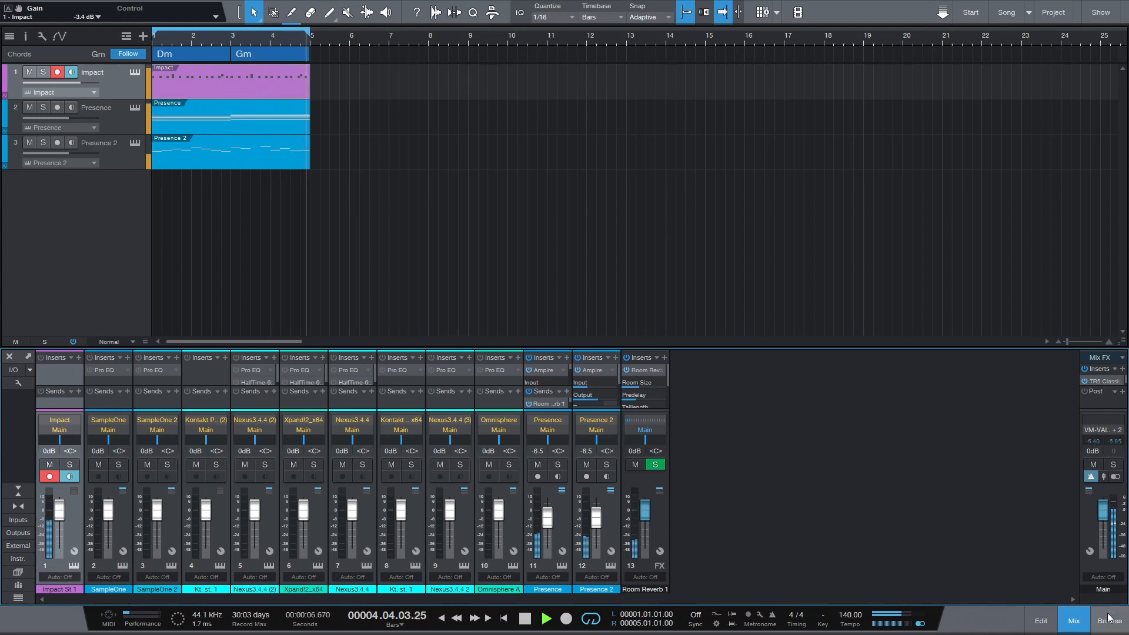
Step: Browse the installed effects by folder, exploring aSound Designh, and close the Performance Monitor
left_click(1106, 620)
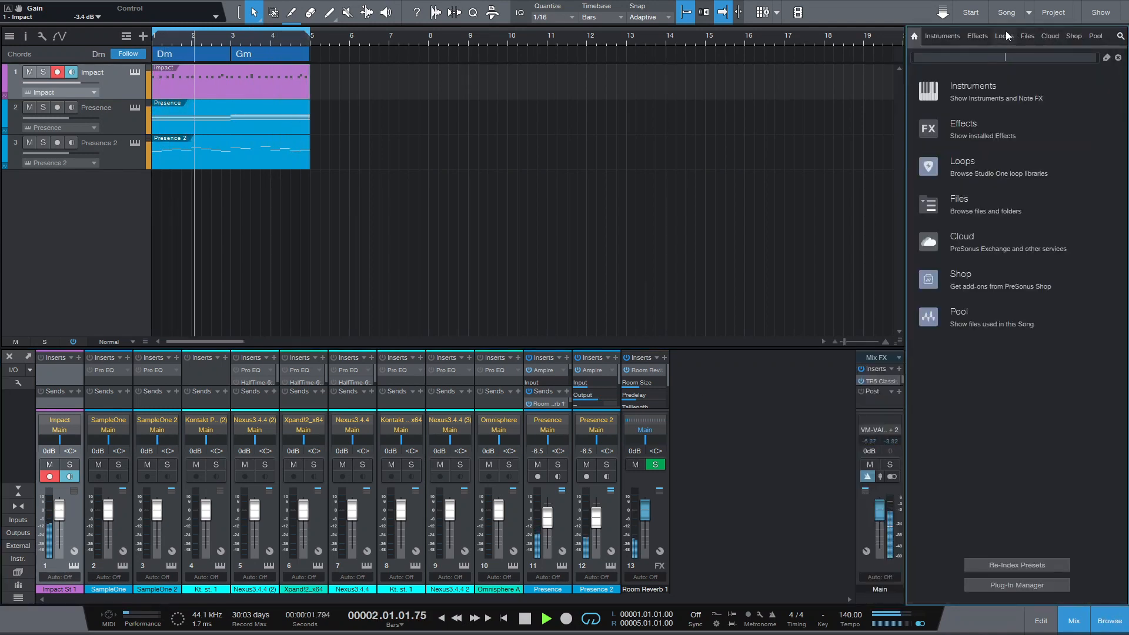
left_click(976, 36)
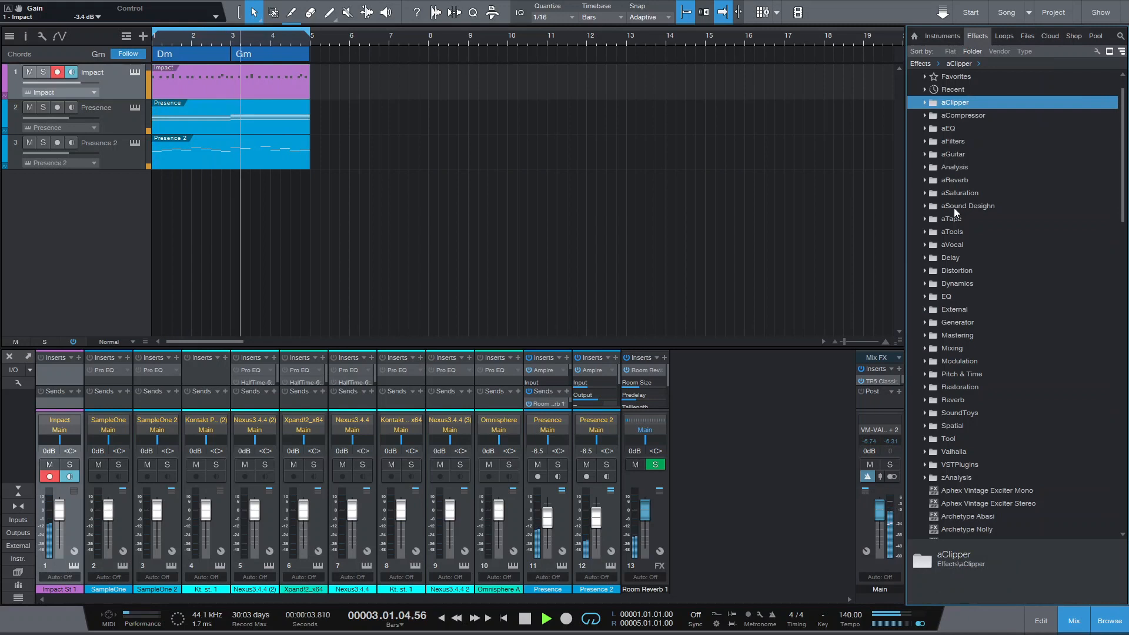
left_click(967, 205)
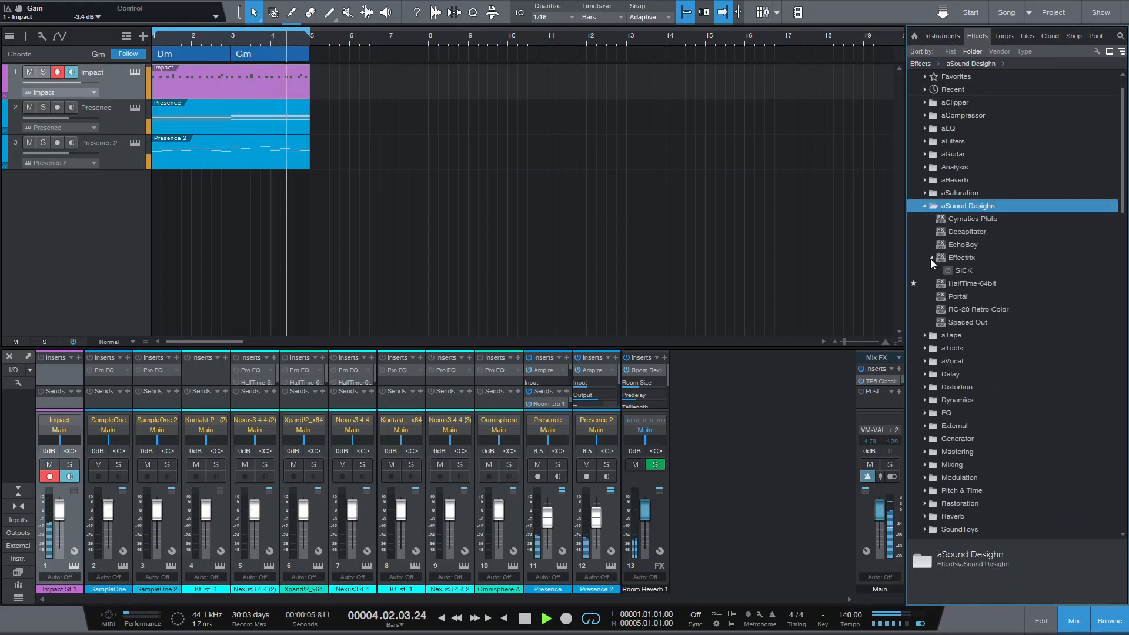
left_click(977, 296)
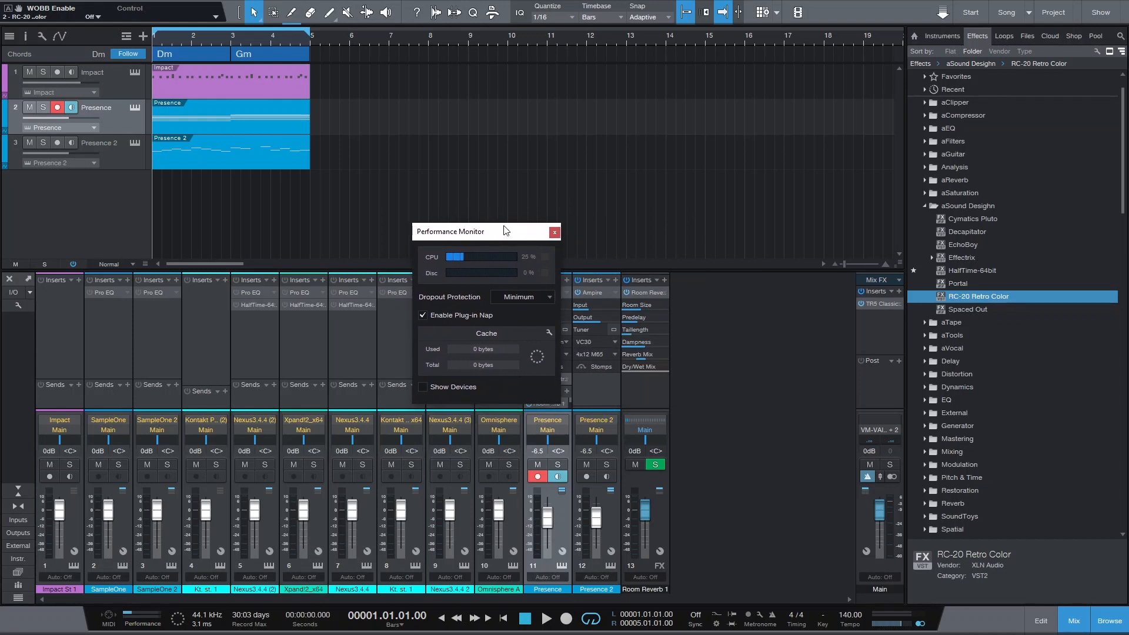
left_click(554, 232)
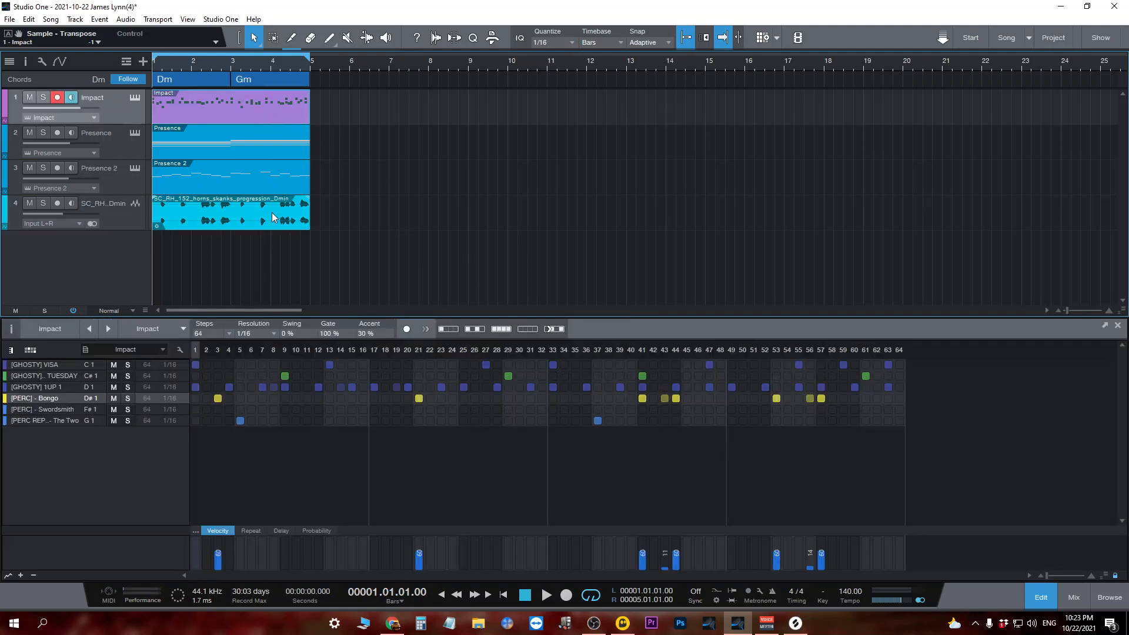
Step: Open the horn sample in the audio editor, stop playback, and select a chord's notes in the Presence part
double_click(231, 213)
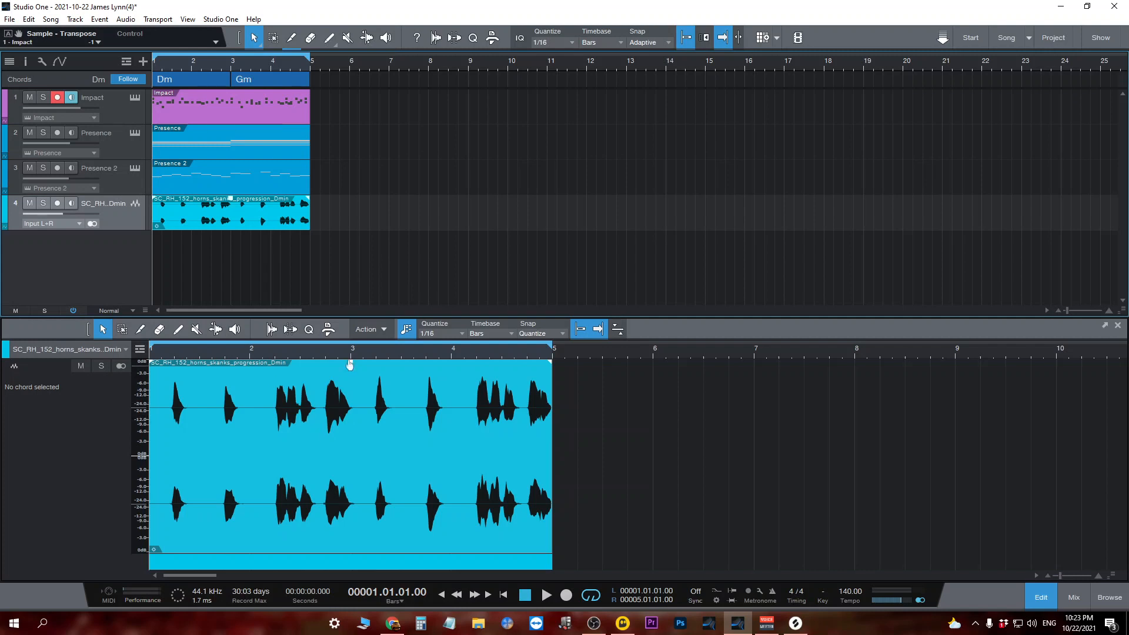
mouse_move(435, 255)
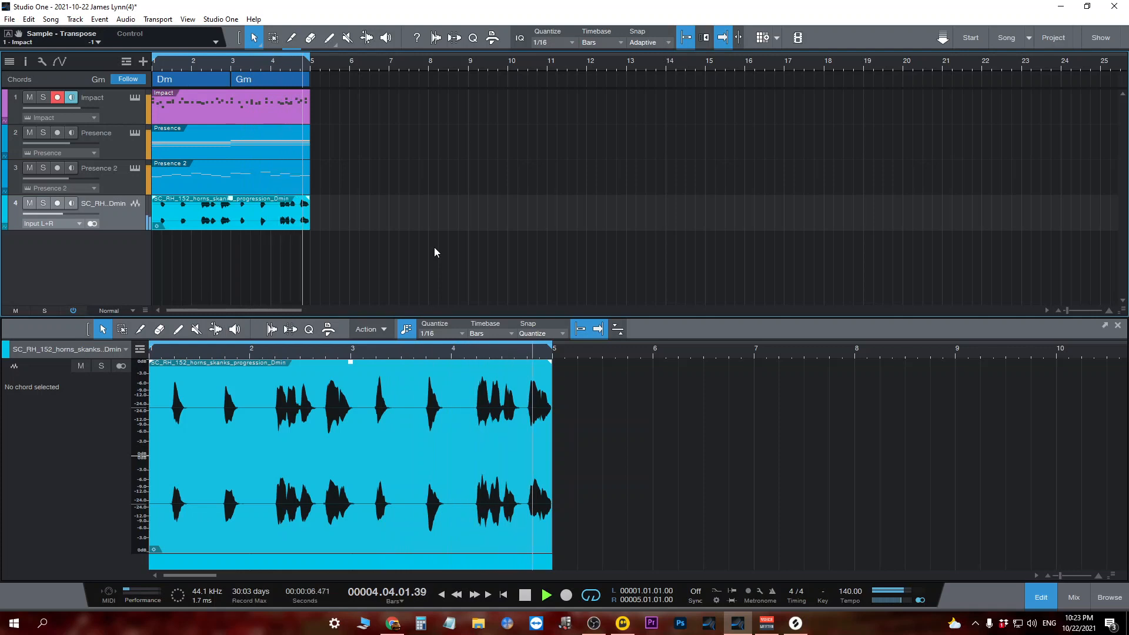
left_click(503, 595)
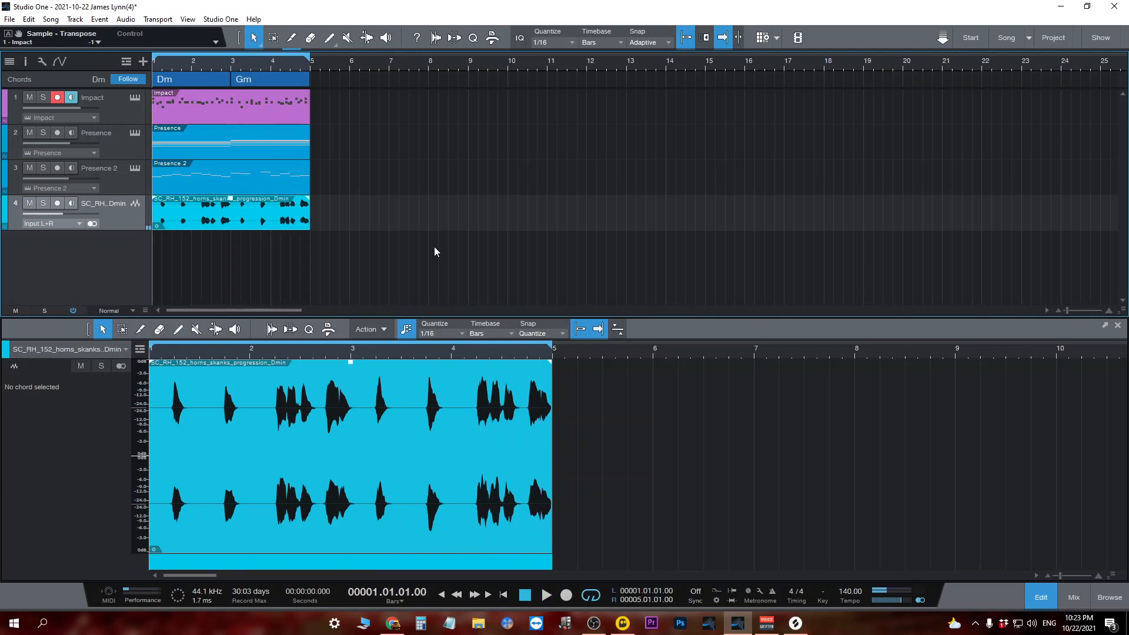
mouse_move(425, 241)
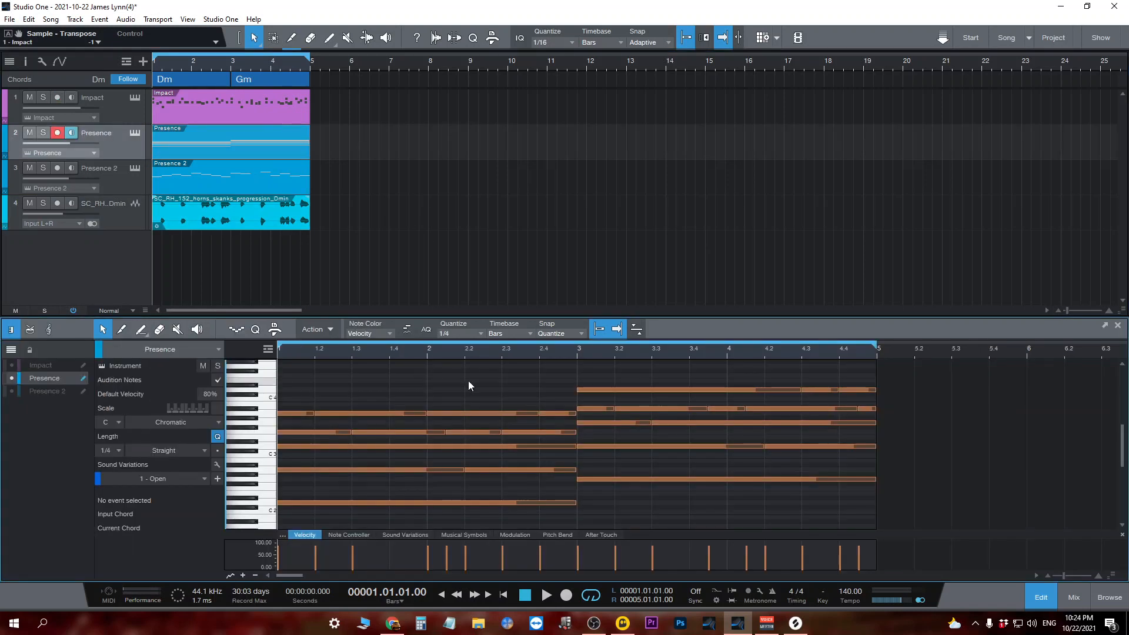
left_click(468, 425)
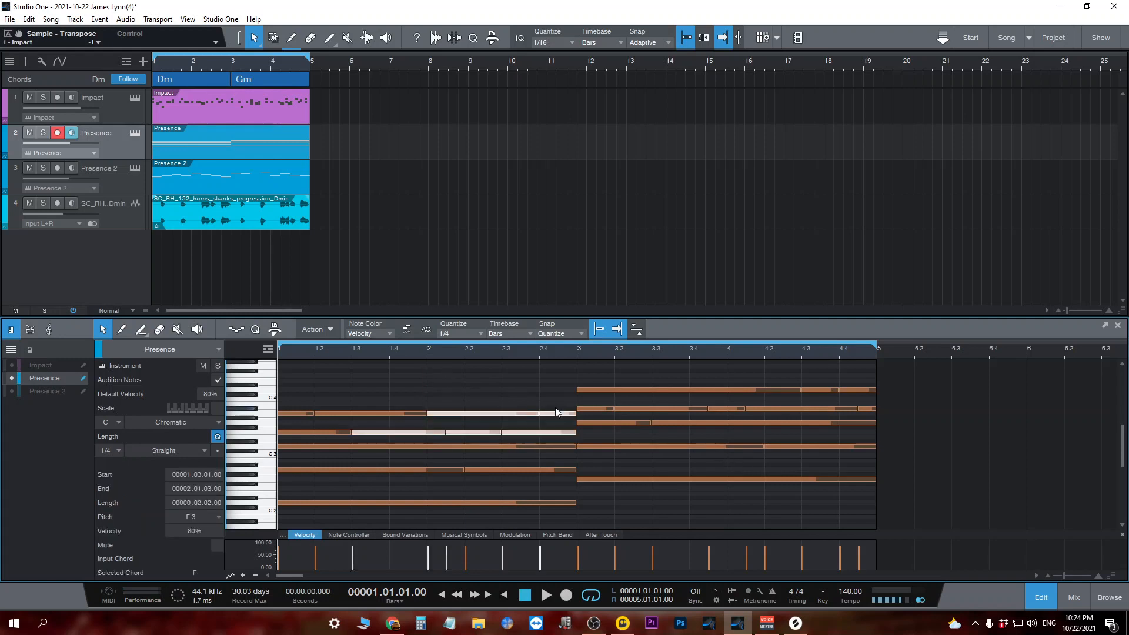